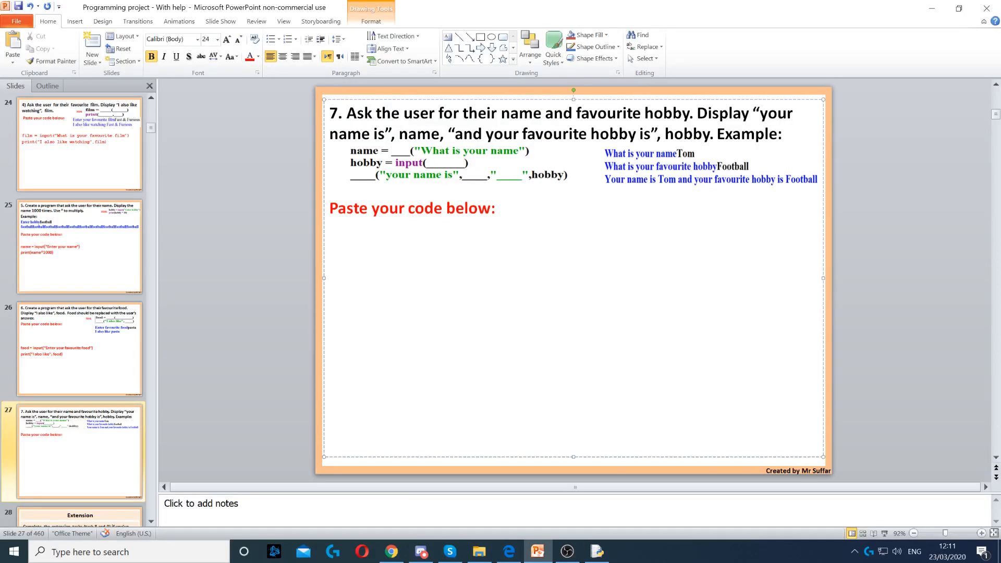
- Write name = input("What is your name?") as the first line of the script
click(331, 259)
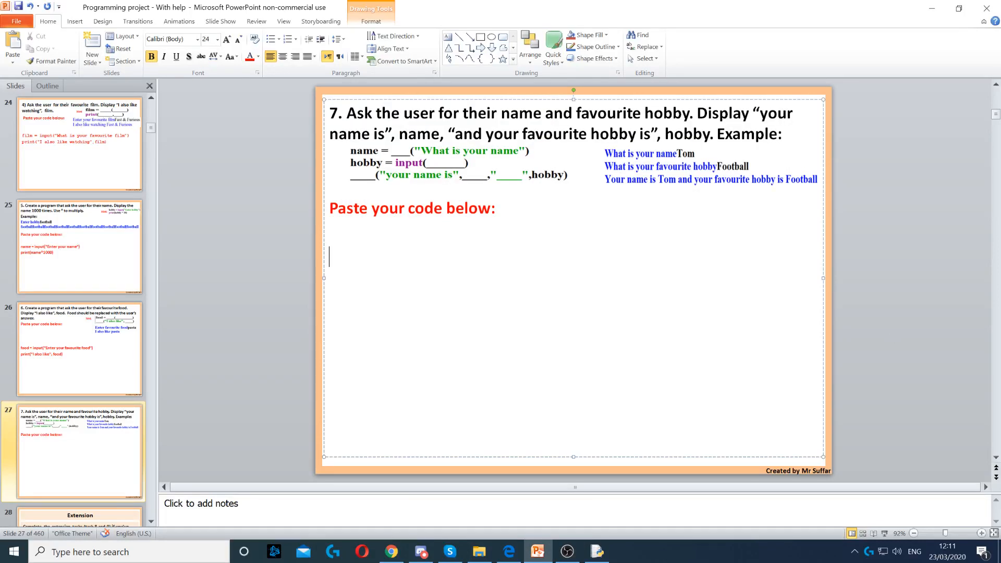
click(596, 550)
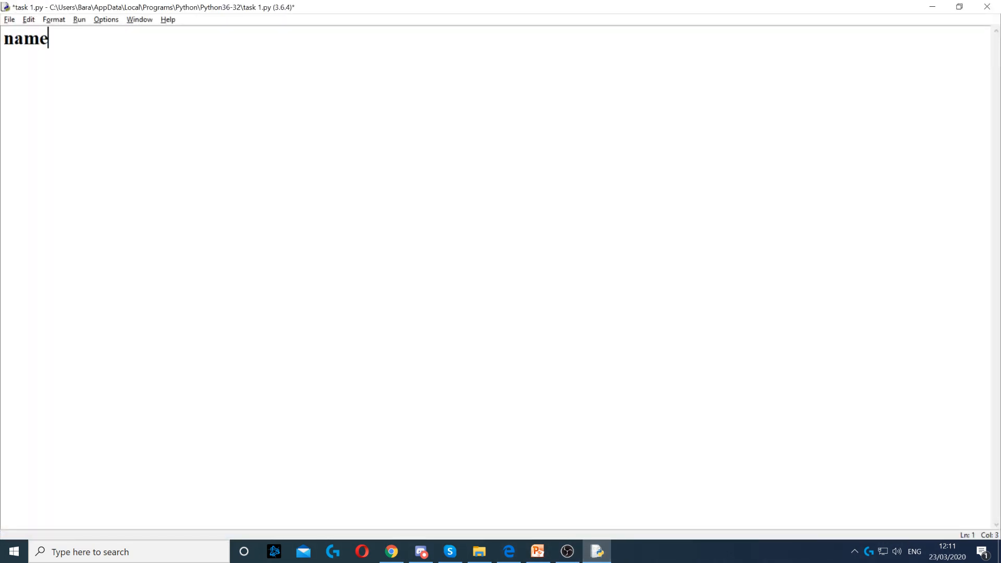
text(= input()
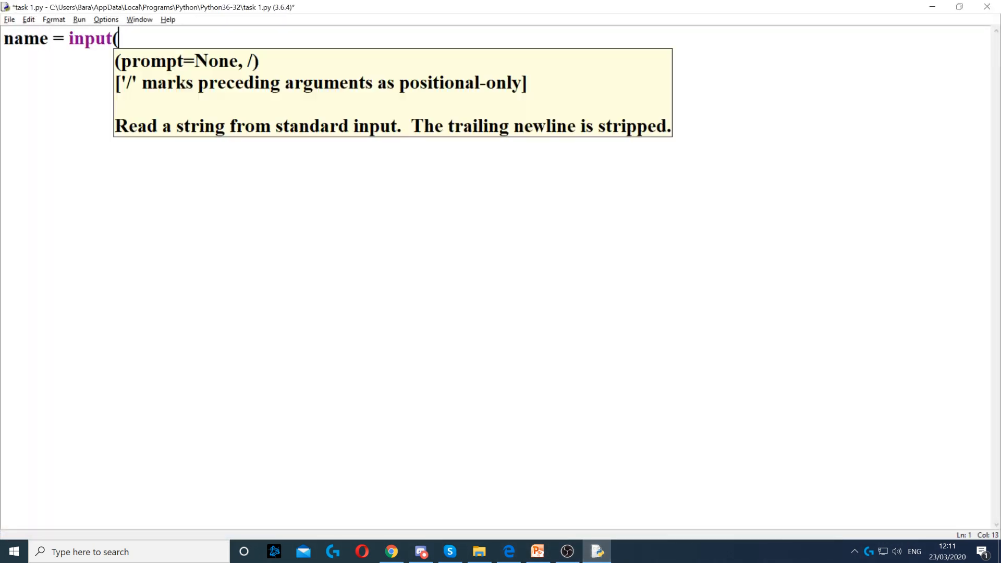
text(")
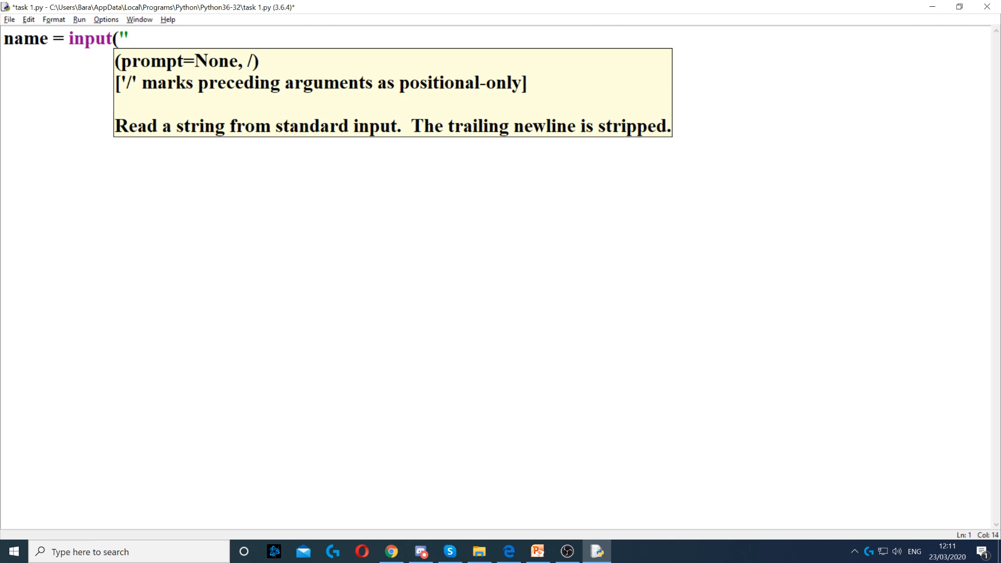
text(What is your name)
text(ho)
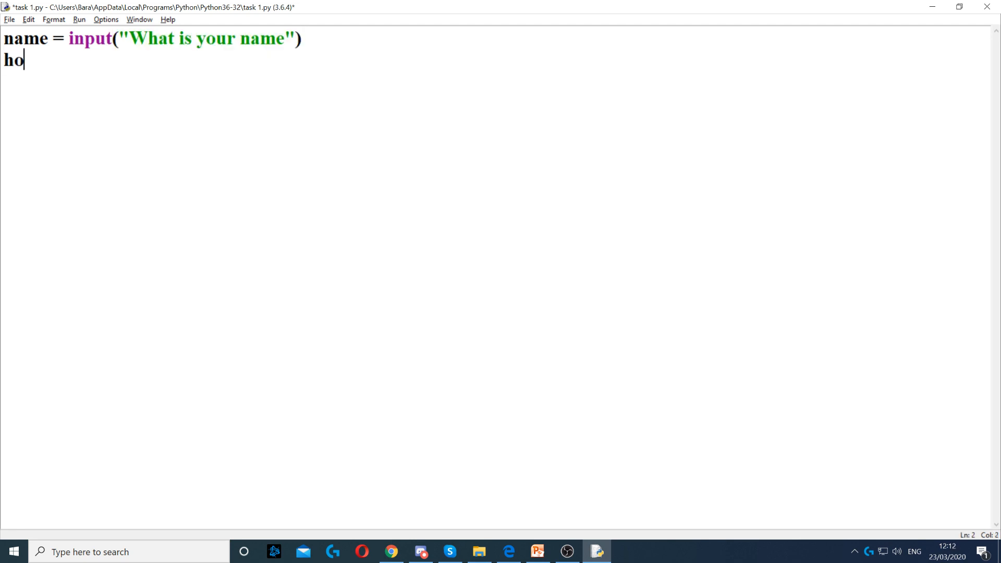
- Write hobby = input("What is your favourite hobby?") as the second line
text(bby = inpu)
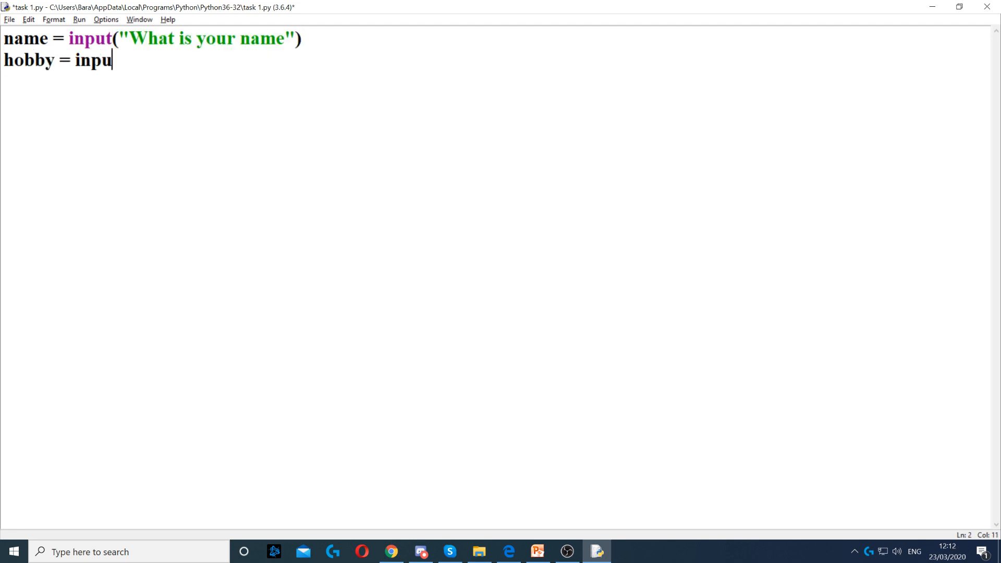
text(t("What is your favourite ho)
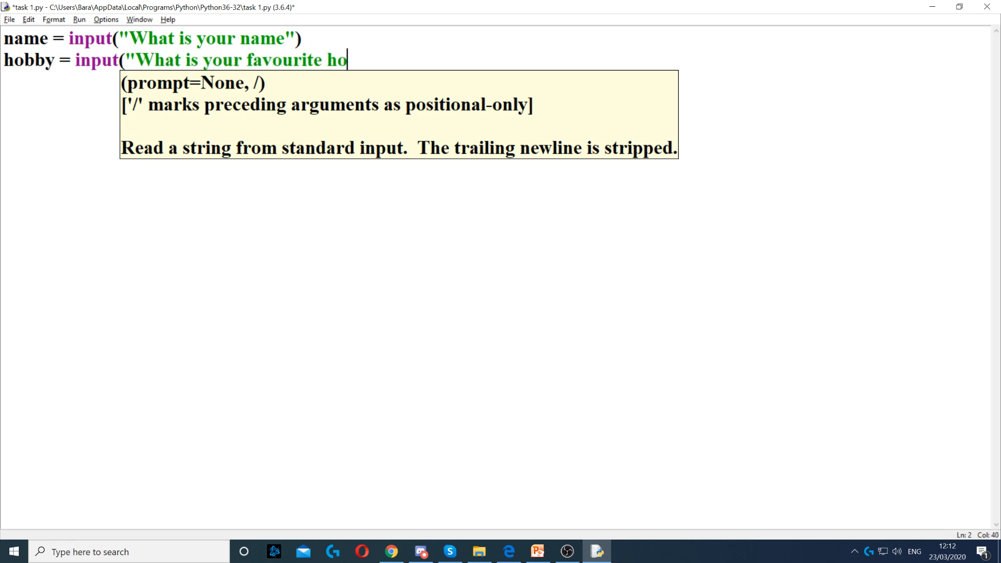
text(bby?"))
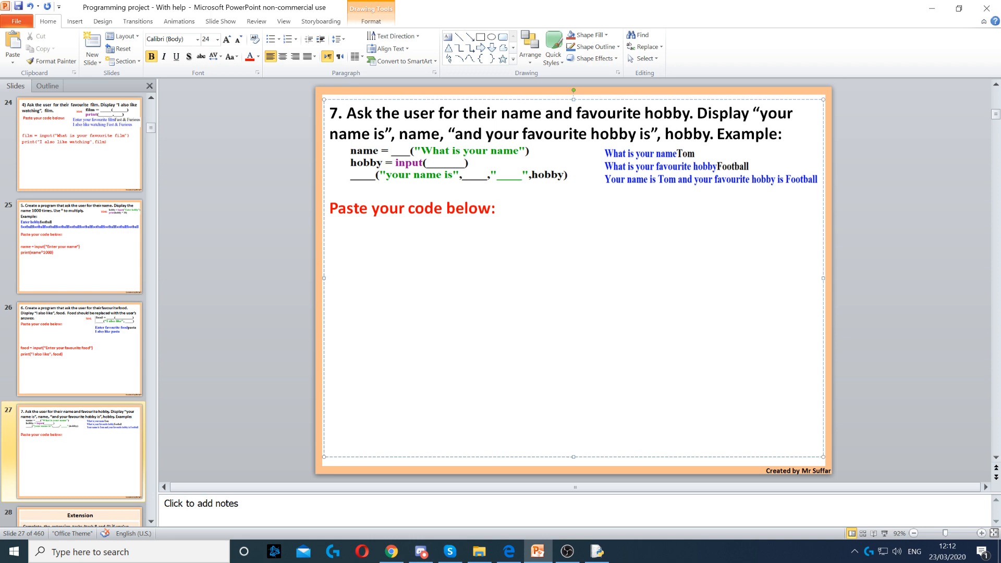
double_click(422, 133)
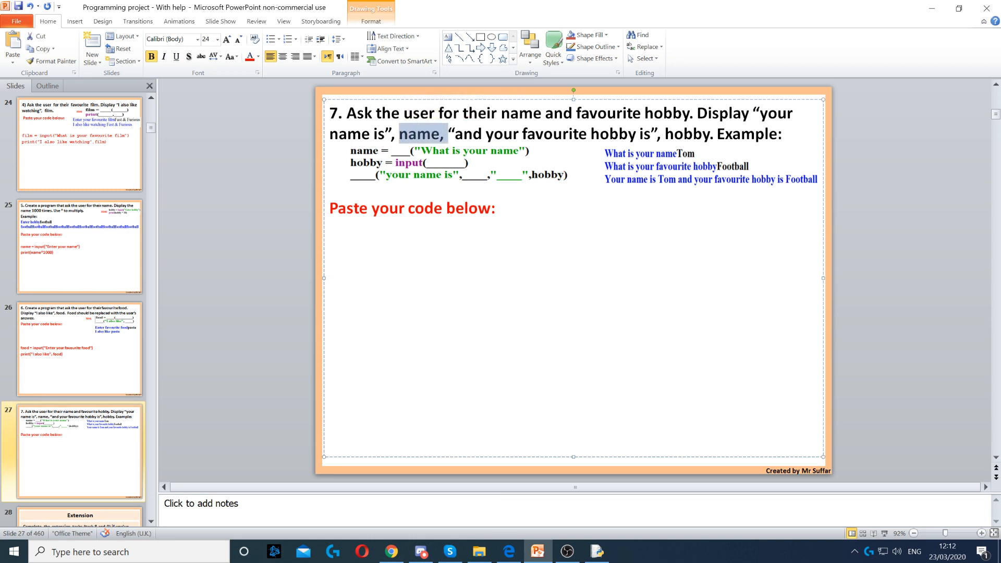
click(521, 134)
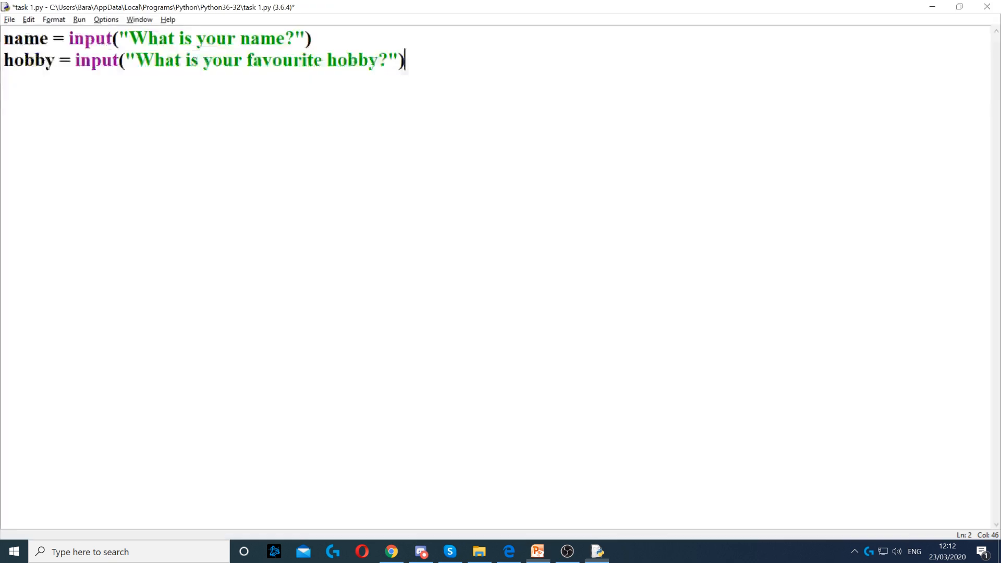
- Add print("Your name is",name,"and your favourite hobby is",hobby) below the hobby line
key(enter)
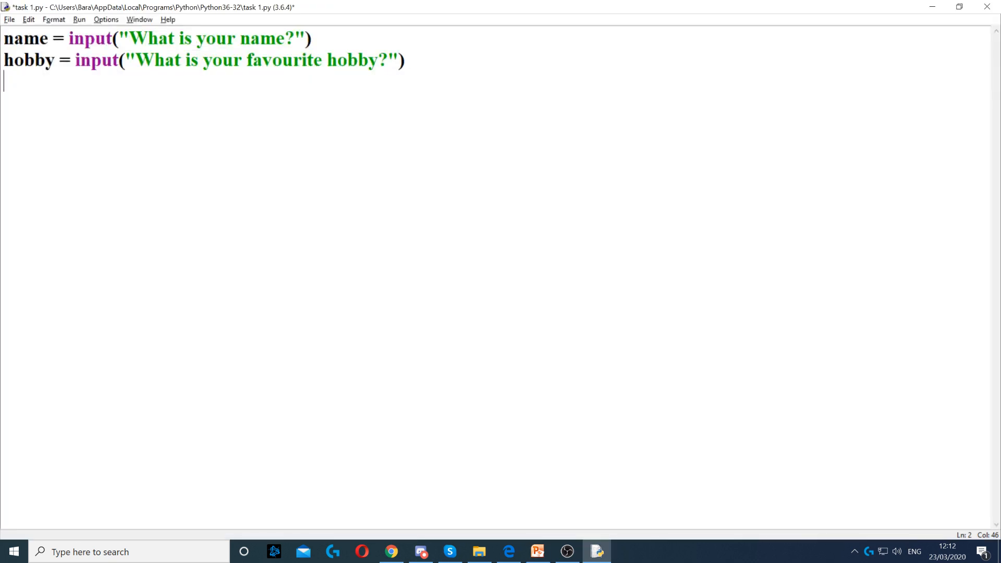
text(print()
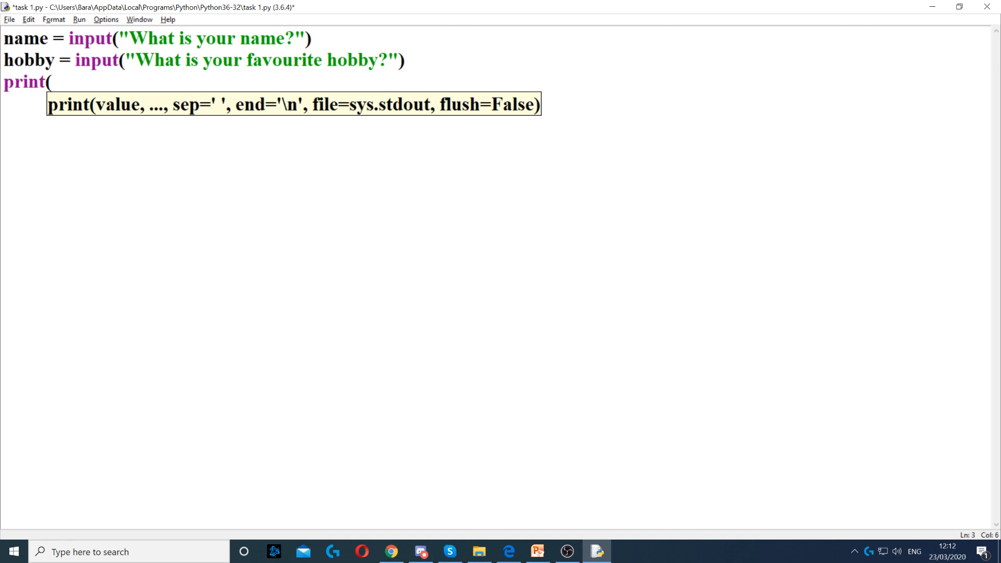
text("Your na)
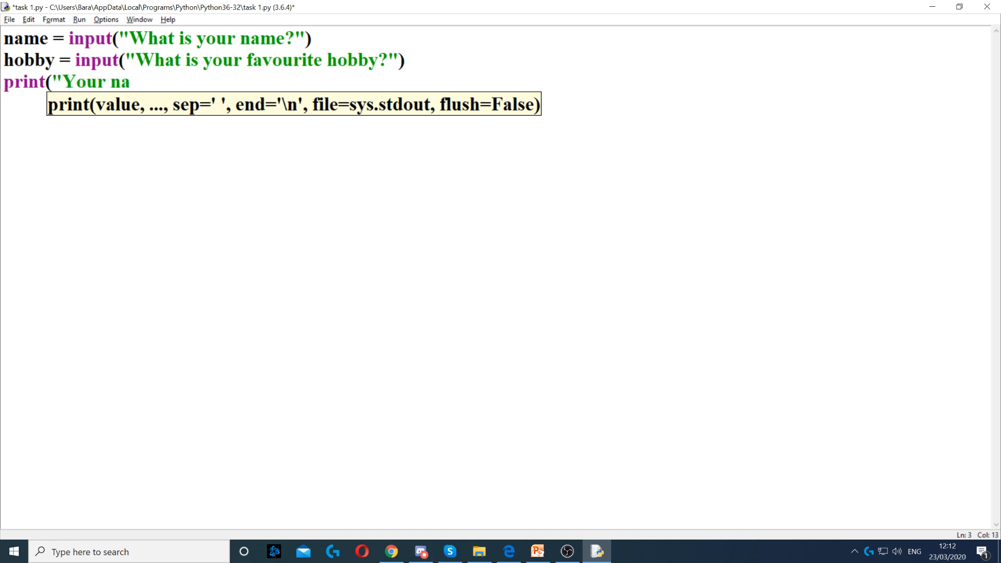
text(me is")
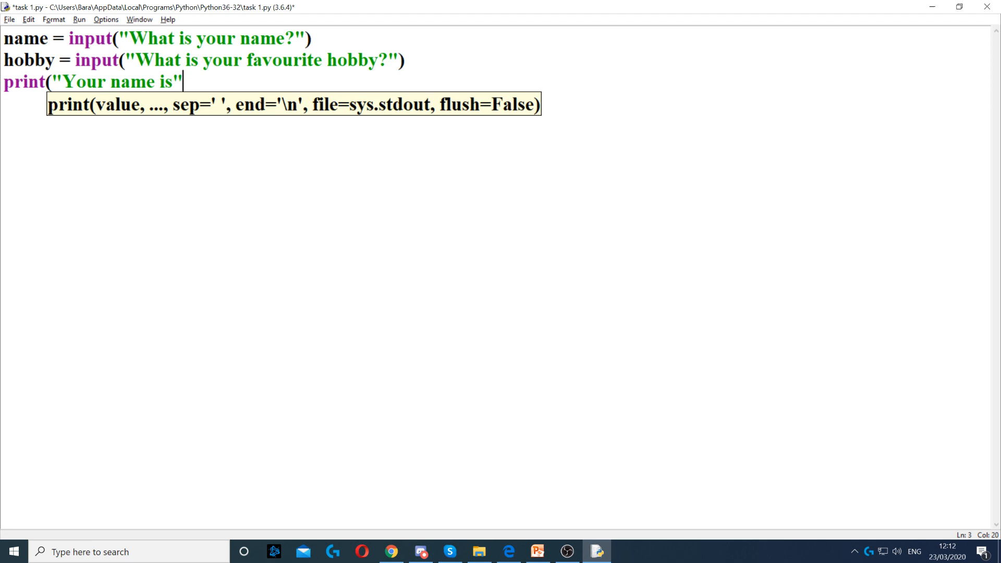
text(,)
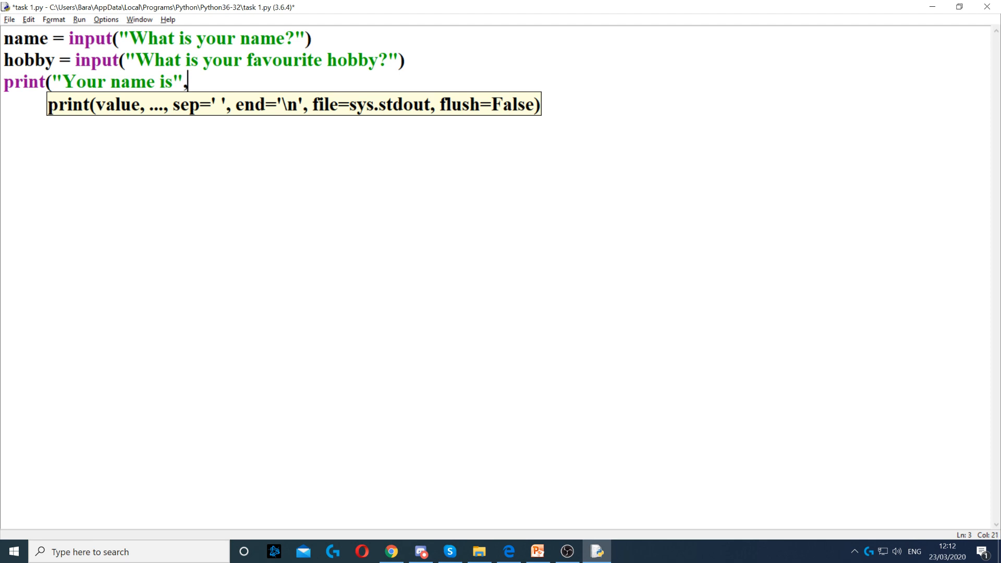
text(name)
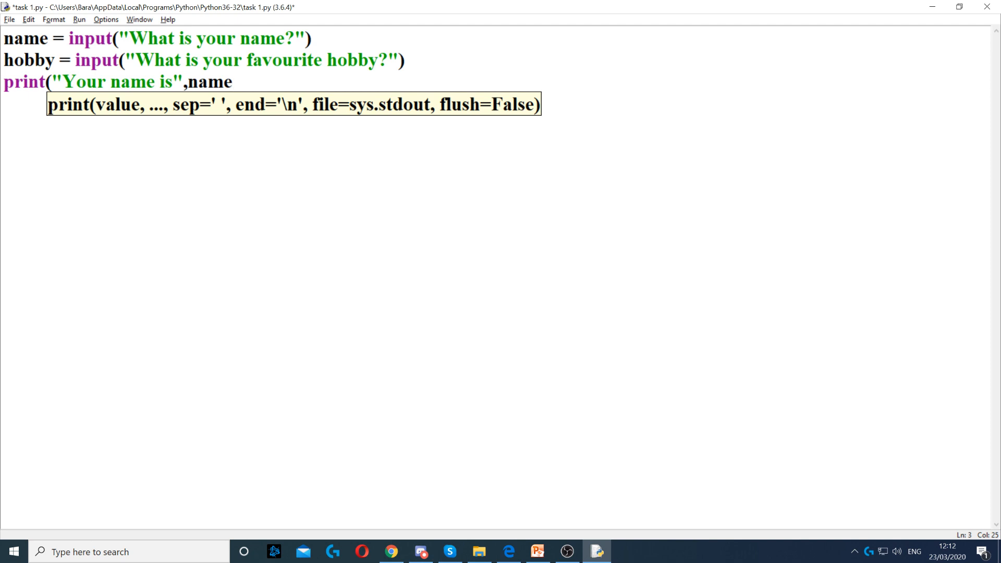
text(,)
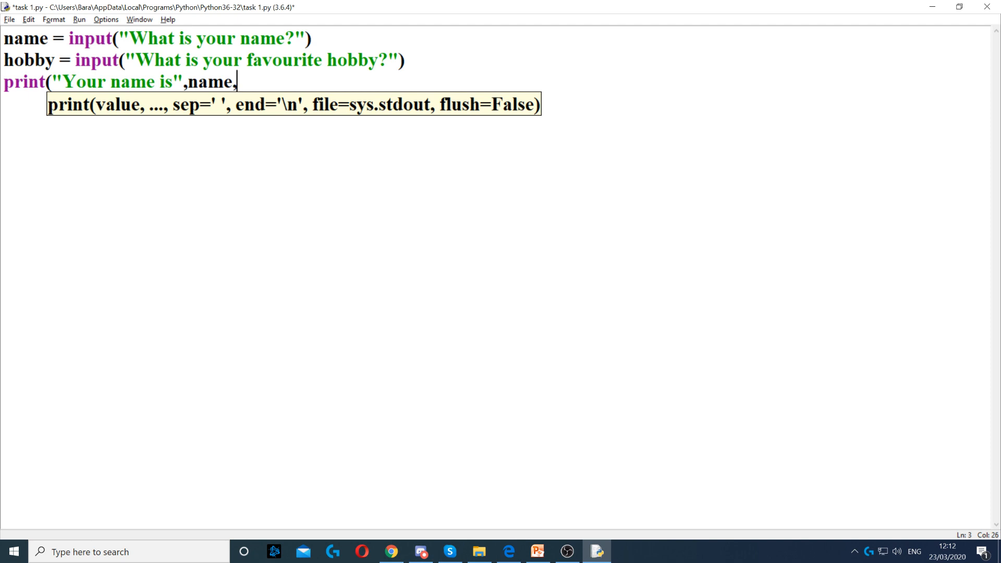
text(")
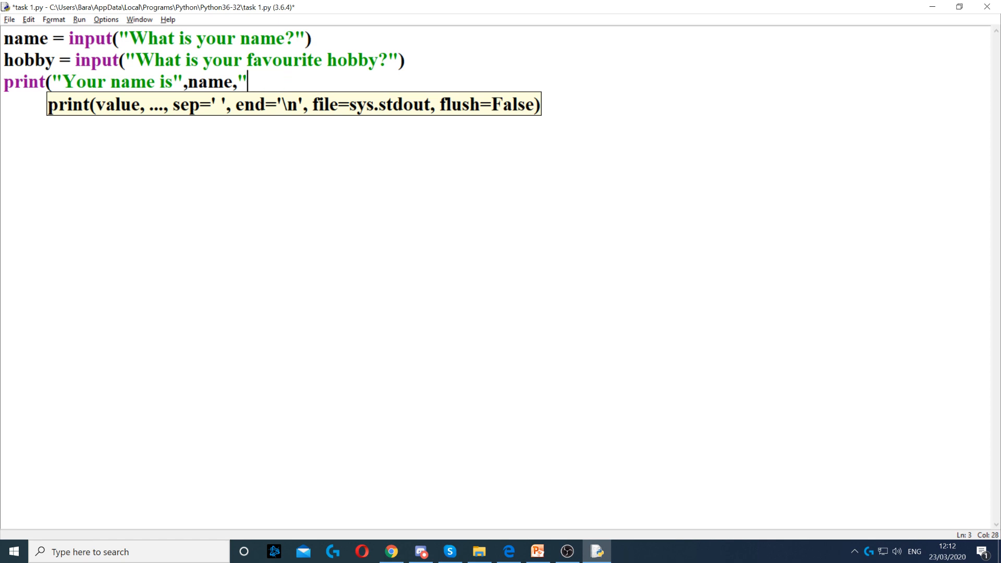
text(and your favourite ho)
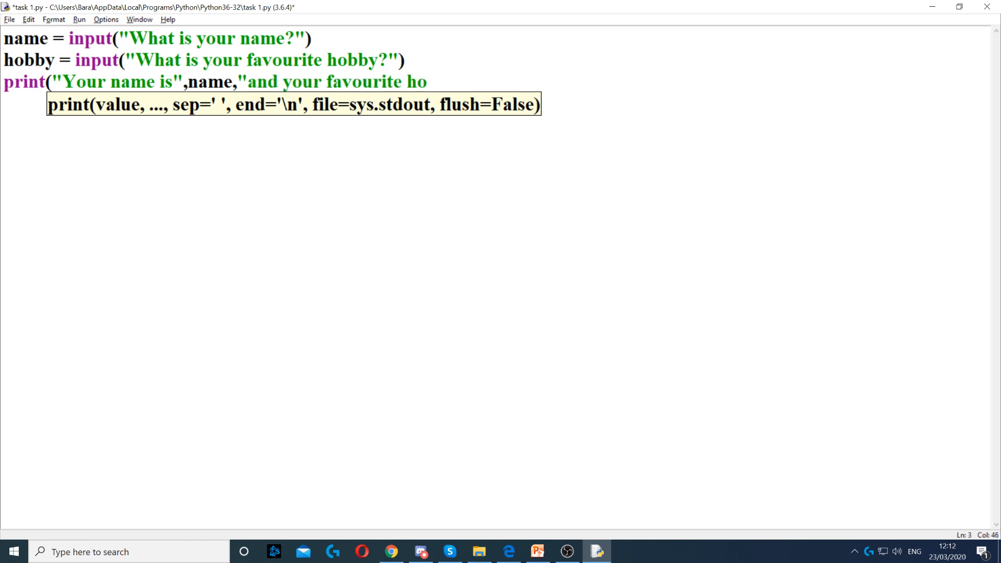
text(bby is)
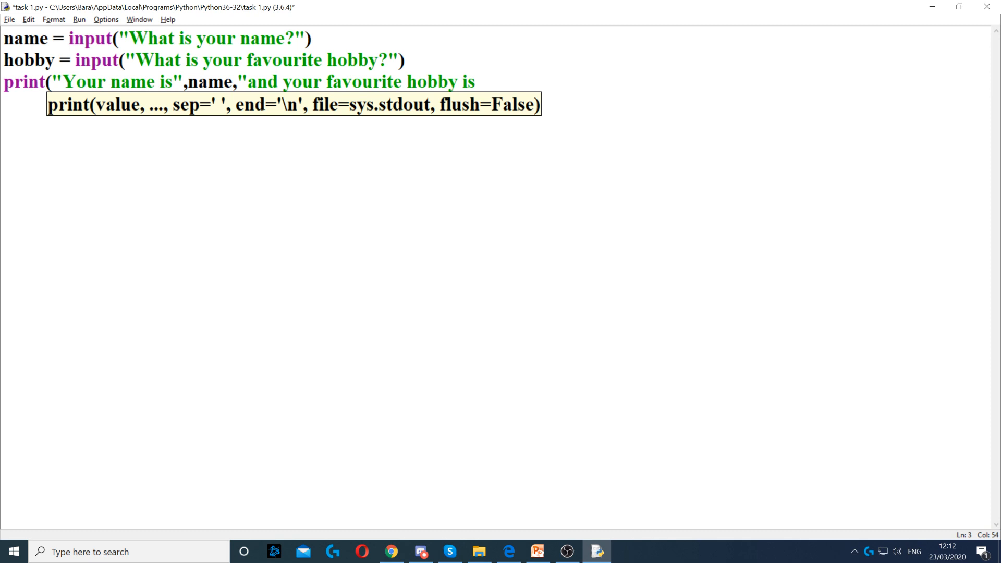
text(")
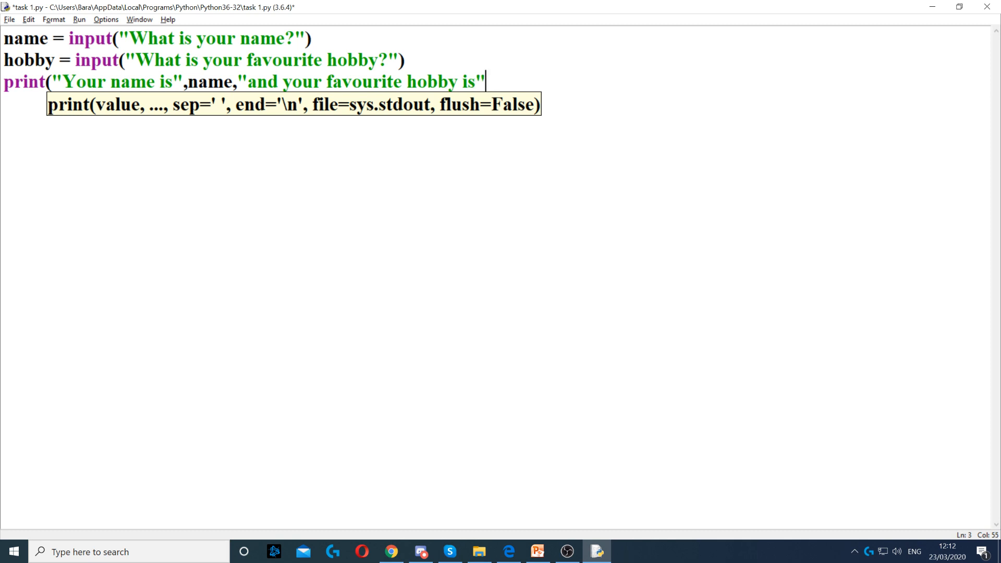
text(,)
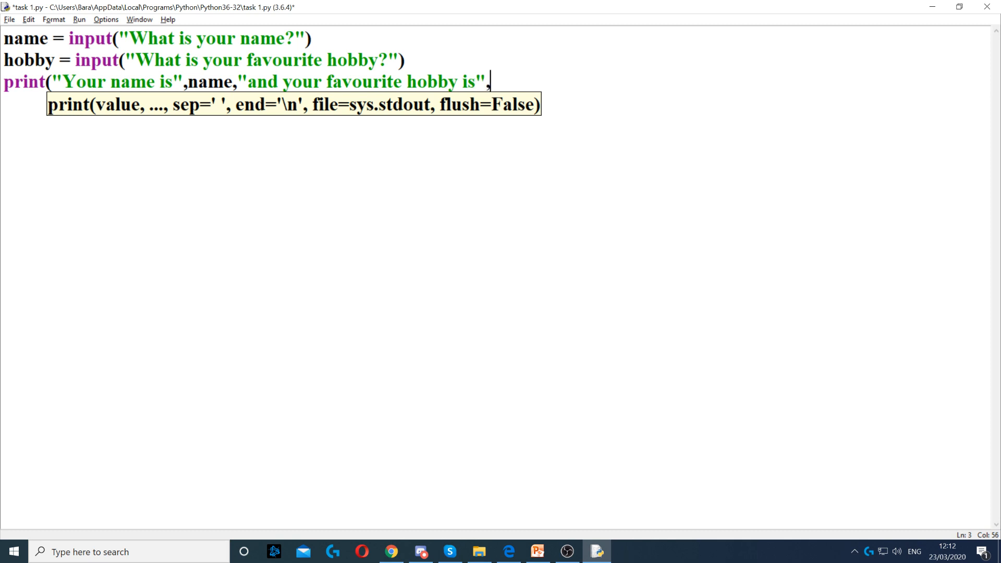
text(hobby))
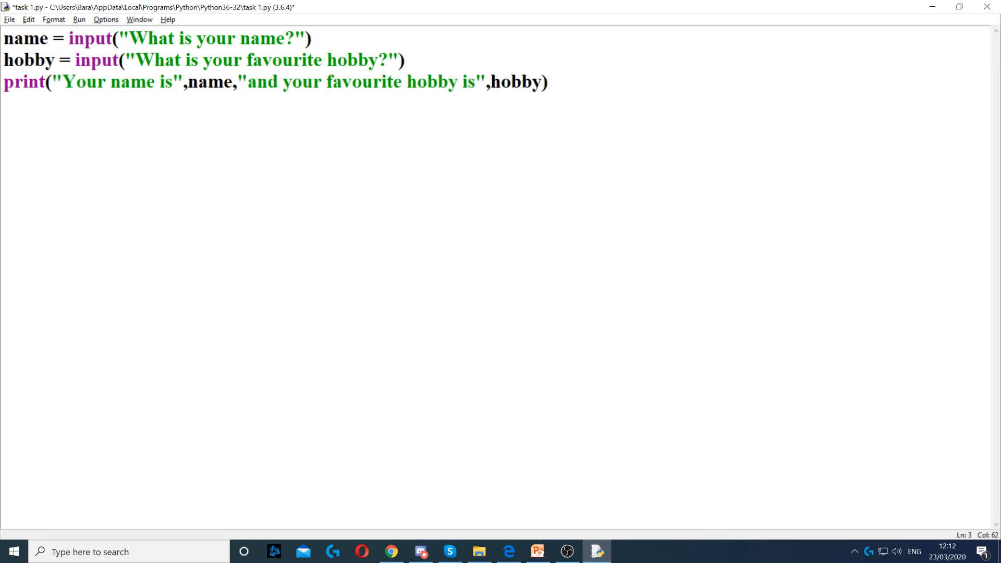
- Run the script with F5 and answer the name question with 'Jeff'
key(F5)
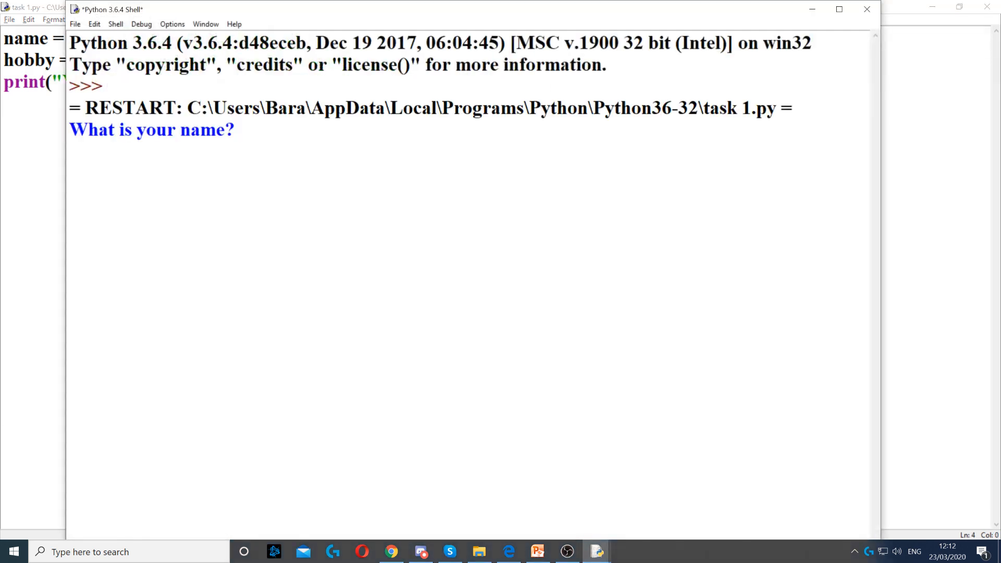
text(Jeff)
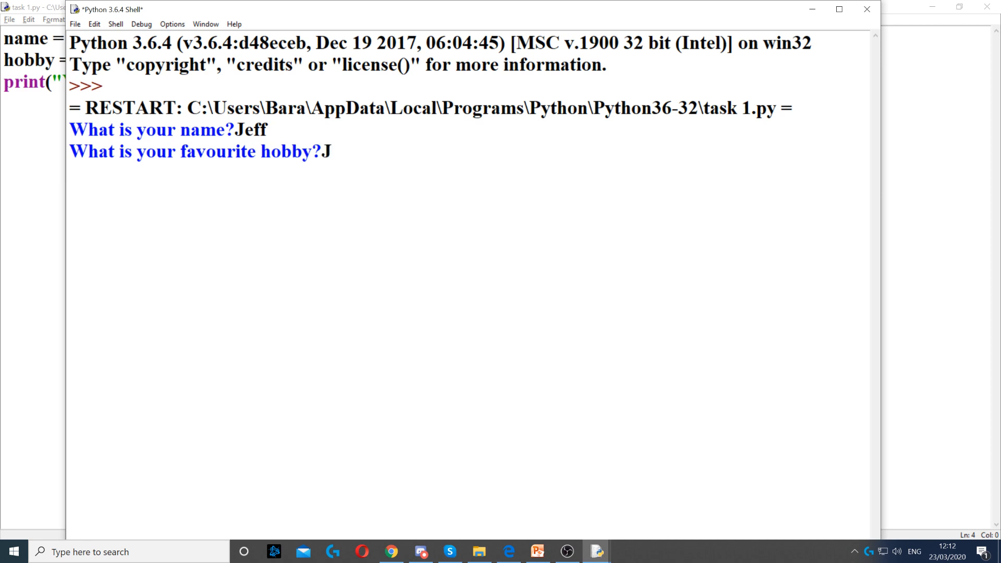